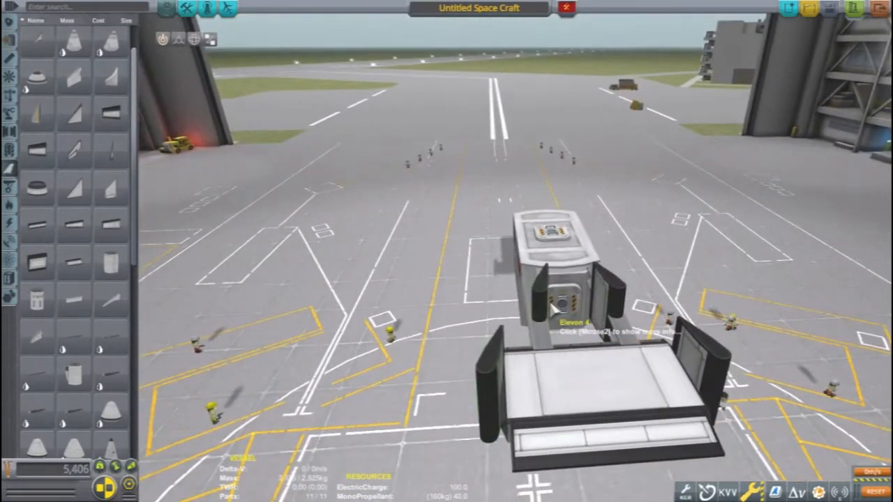
# - Set the EM-16 motor's size and output to 25% and bring up the action groups
pyautogui.click(193, 37)
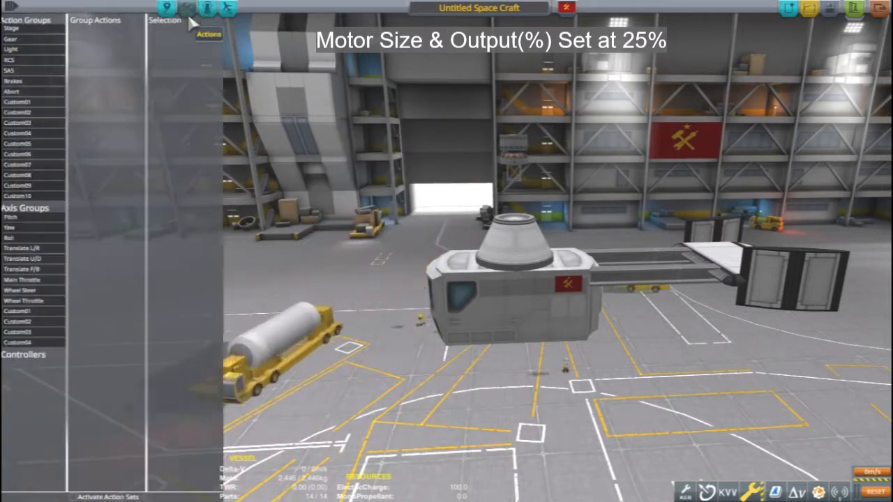
# - Bind Motor Brake to Abort and Toggle Motor Power to RCS, then return to building
pyautogui.click(17, 92)
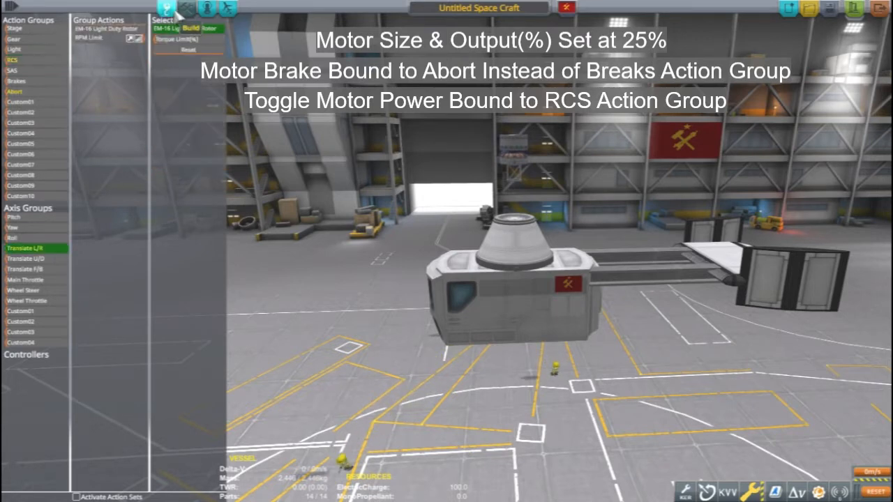
pyautogui.click(165, 10)
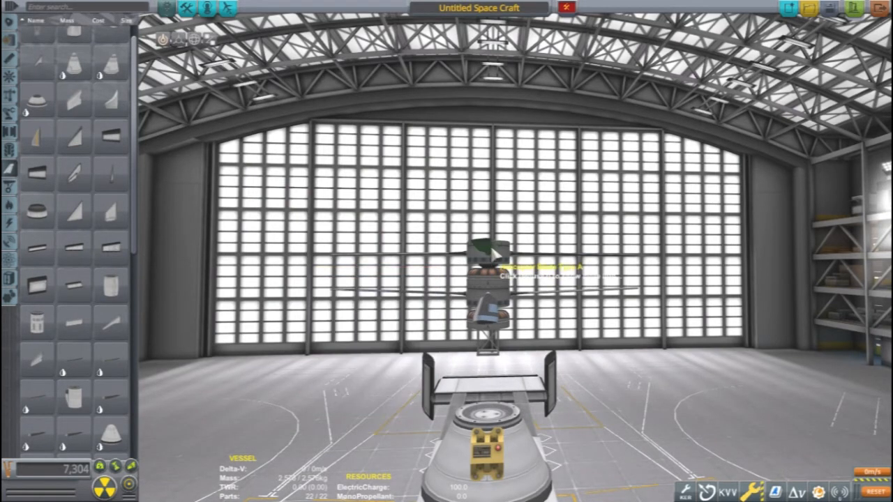
# - Adjust the Authority Limiter on the Helicopter Blade Type A fitted to the rotor
pyautogui.click(486, 262)
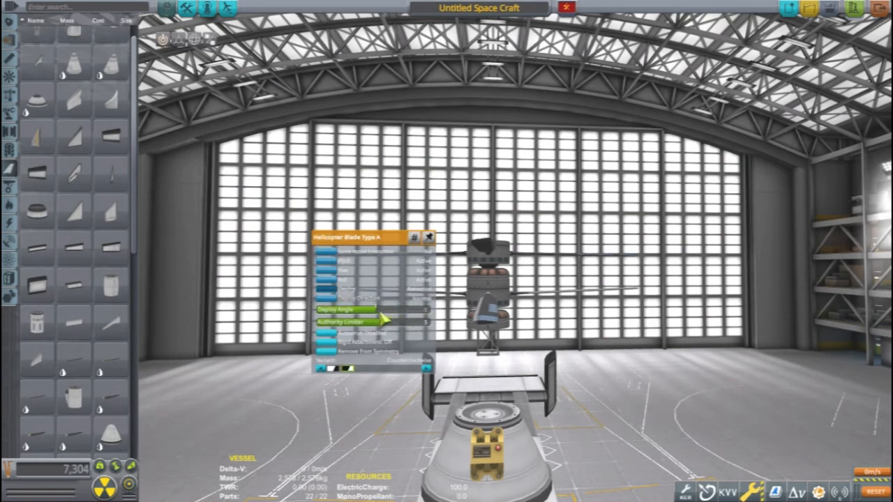
pyautogui.moveTo(388, 332); pyautogui.dragTo(407, 331)
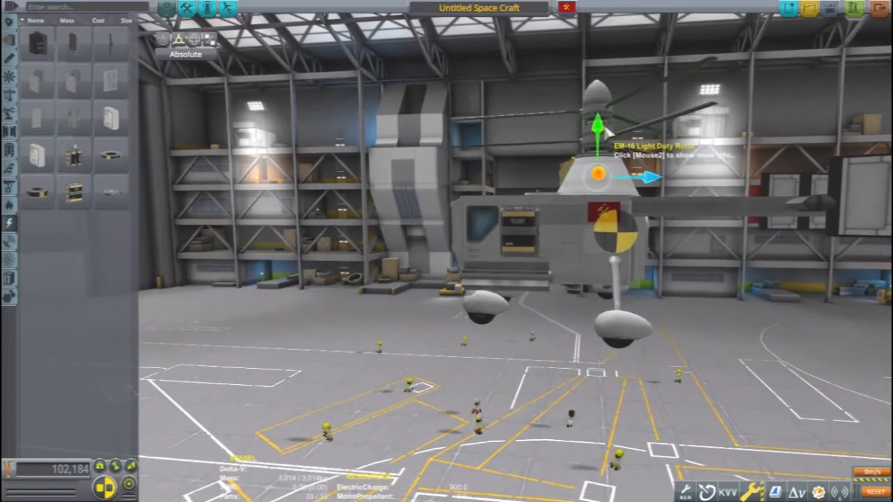
pyautogui.moveTo(37, 147)
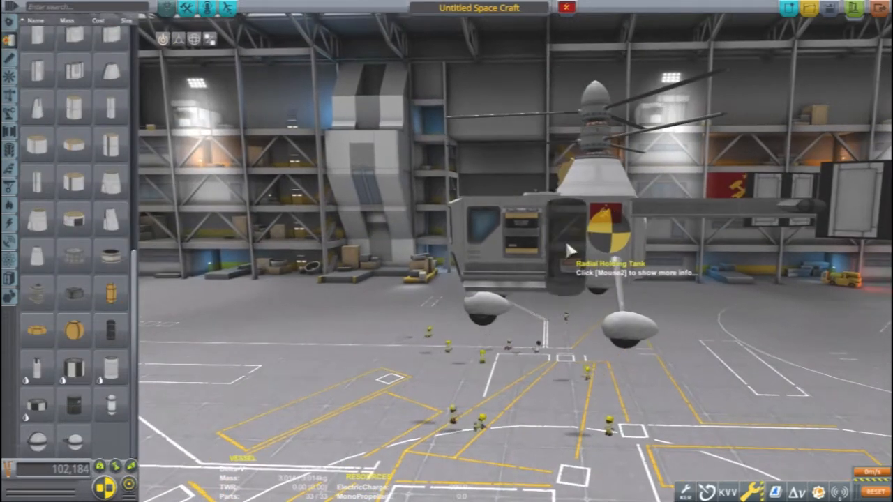
# - Configure the radial holding tank on the cockpit nose of the craft named Whirly
pyautogui.rightClick(606, 230)
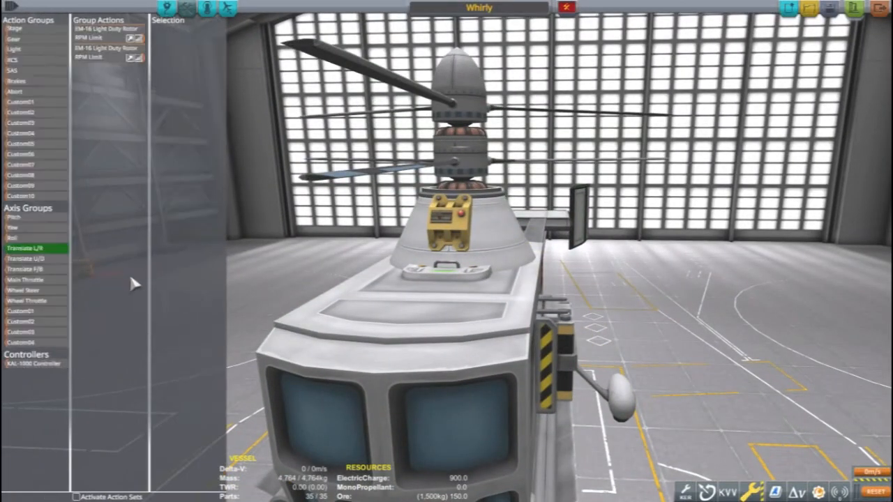
# - Bind KAL-1000 Play Position to Main Throttle and add Helicopter Blade Deploy Angle to it
pyautogui.click(23, 277)
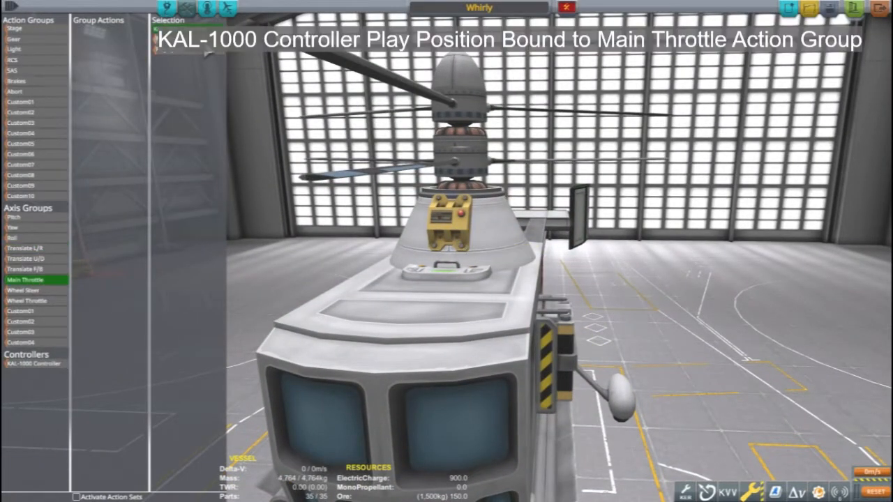
pyautogui.click(28, 362)
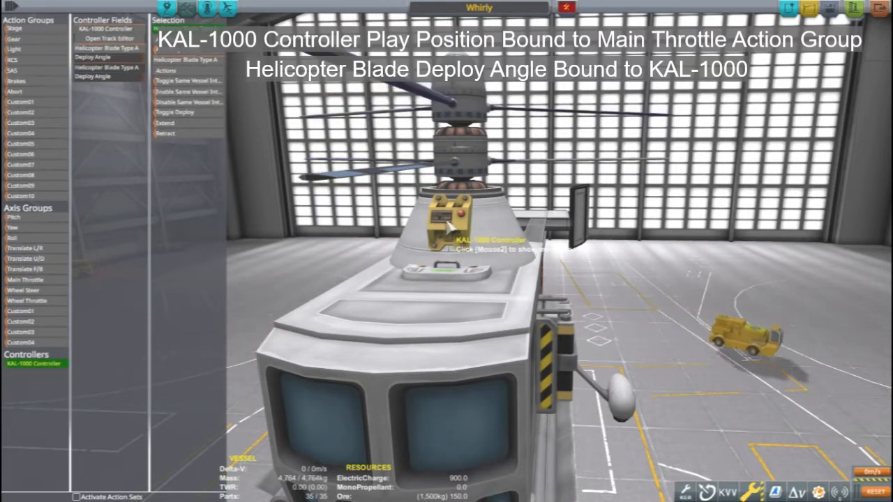
pyautogui.click(456, 230)
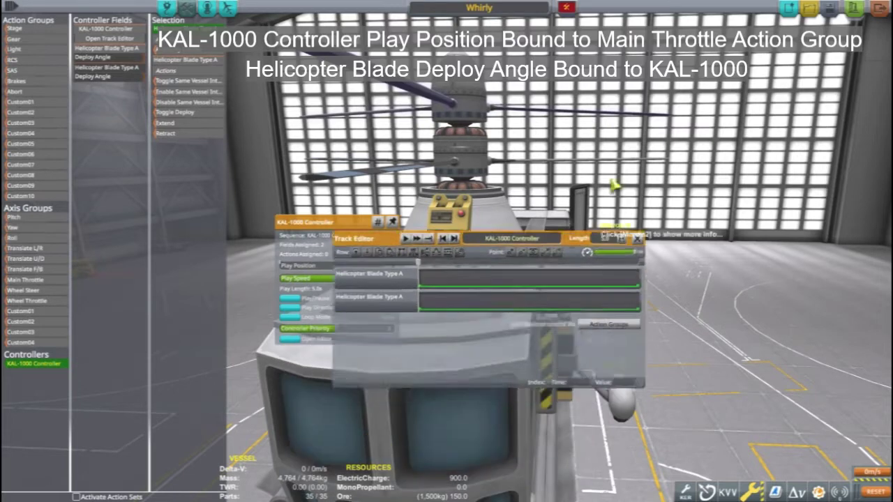